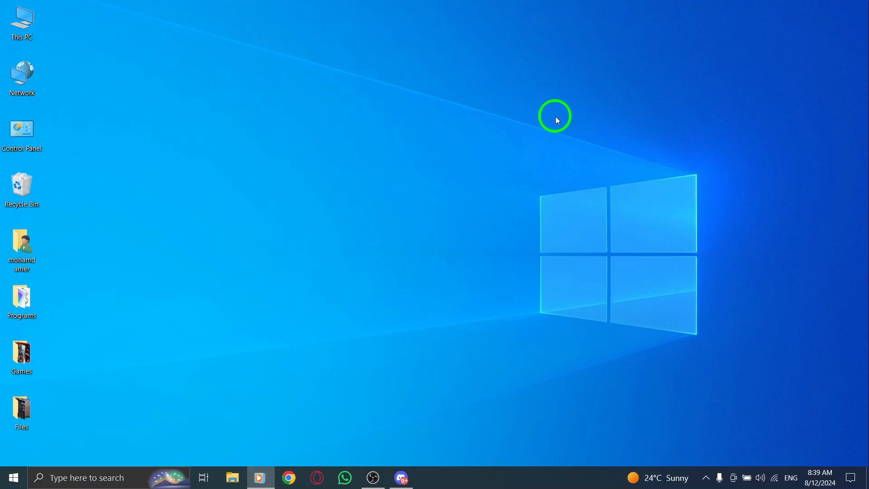
pyautogui.moveTo(422, 430)
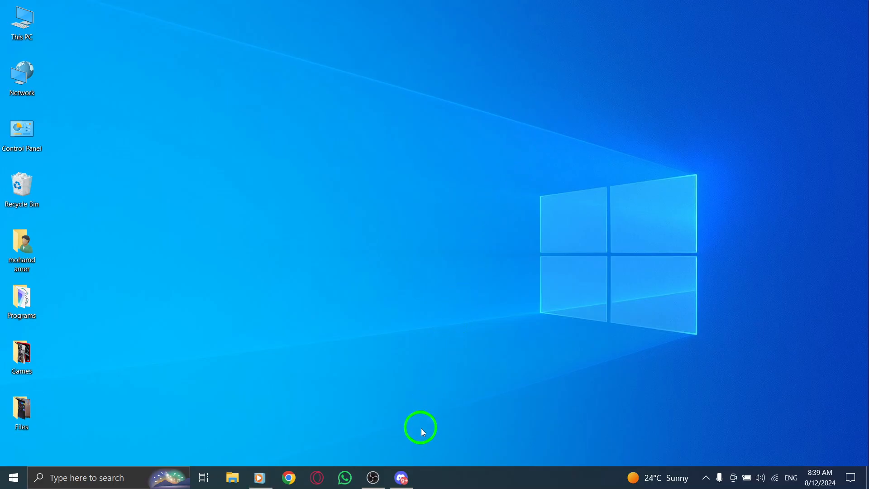
# Launch Discord from the taskbar, landing on the Friends page
pyautogui.click(400, 477)
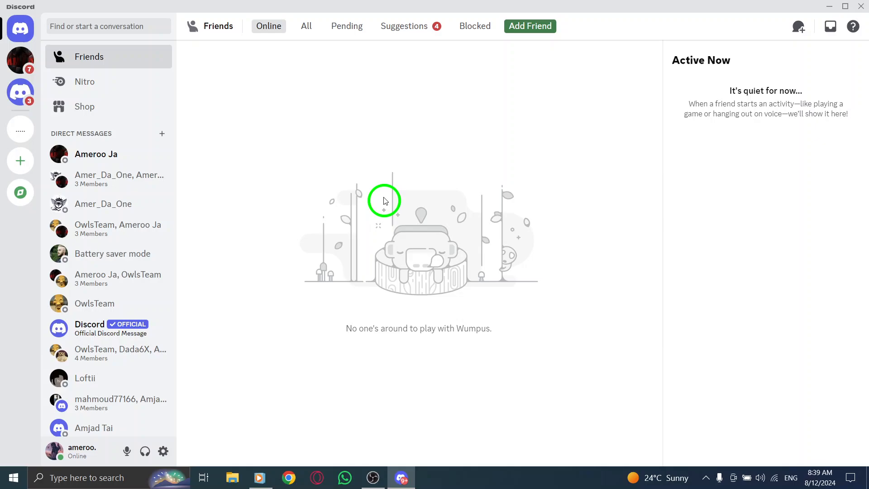
pyautogui.moveTo(417, 146)
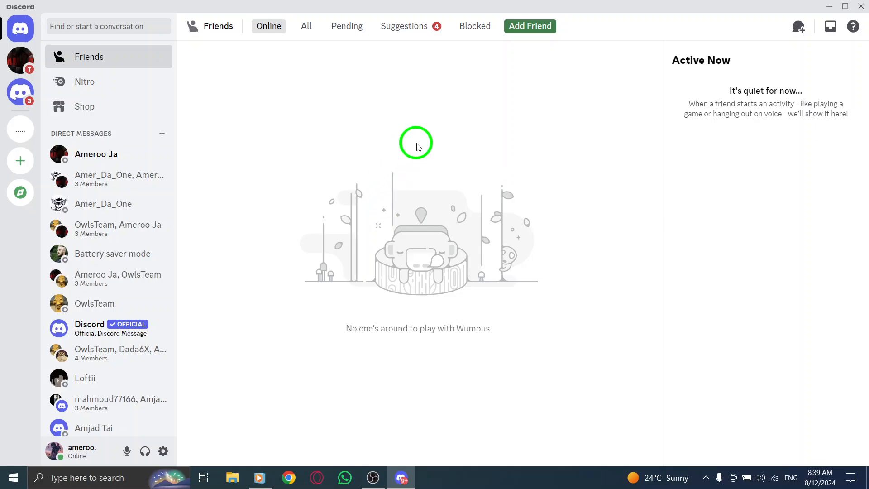
pyautogui.moveTo(305, 133)
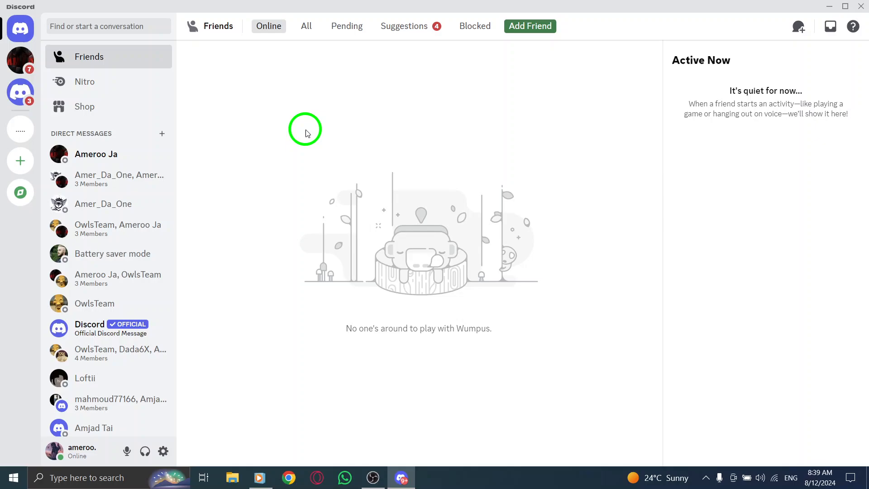
pyautogui.moveTo(127, 451)
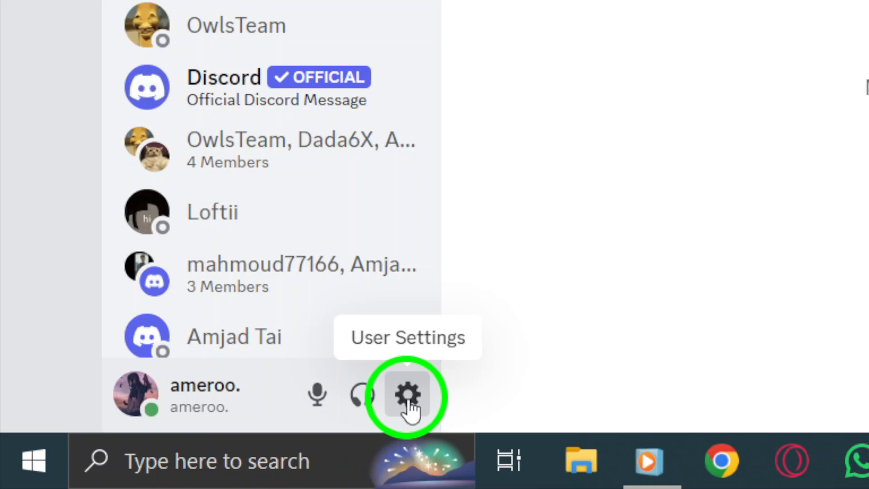
# Open User Settings from the gear icon and browse the My Account page
pyautogui.click(407, 395)
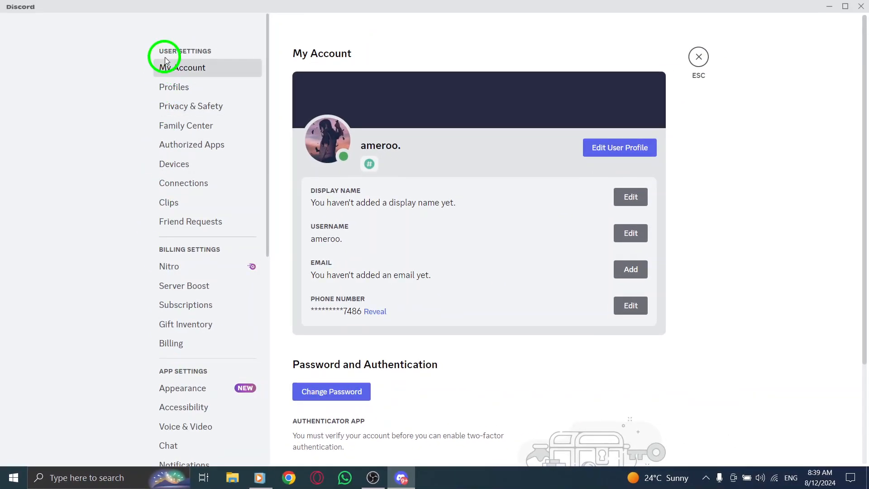
pyautogui.moveTo(152, 214)
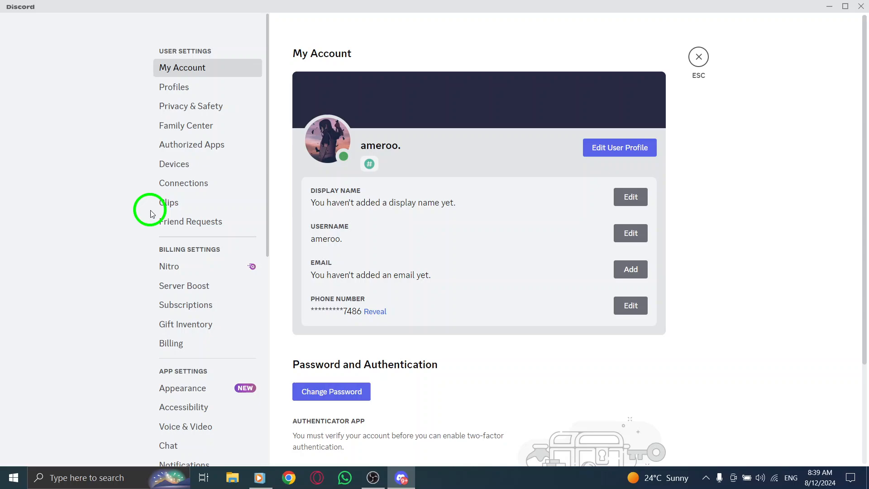
pyautogui.scroll(-3)
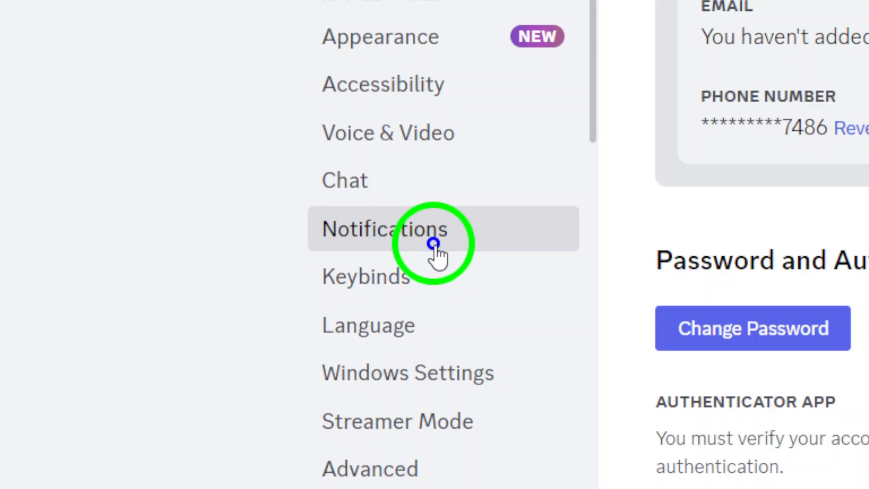
# In Notifications, switch on 'Disable All Notification Sounds' under Sounds
pyautogui.click(383, 228)
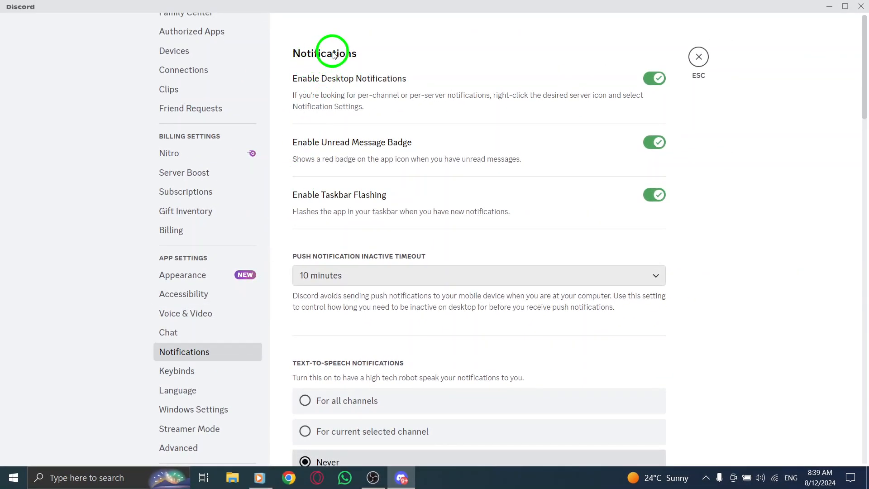
pyautogui.scroll(-3)
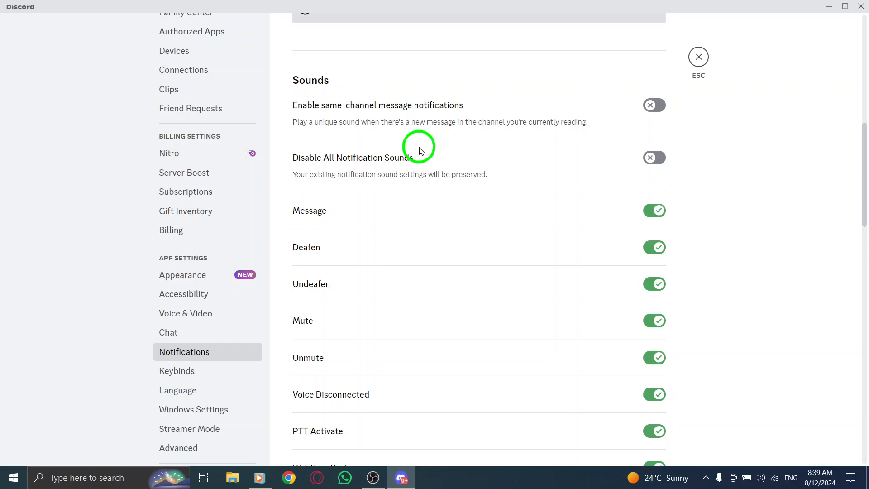
pyautogui.click(654, 157)
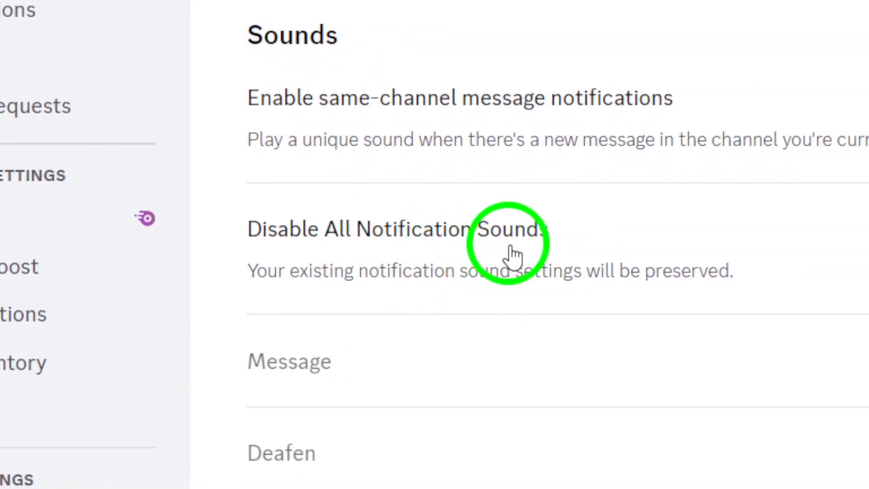
pyautogui.click(469, 239)
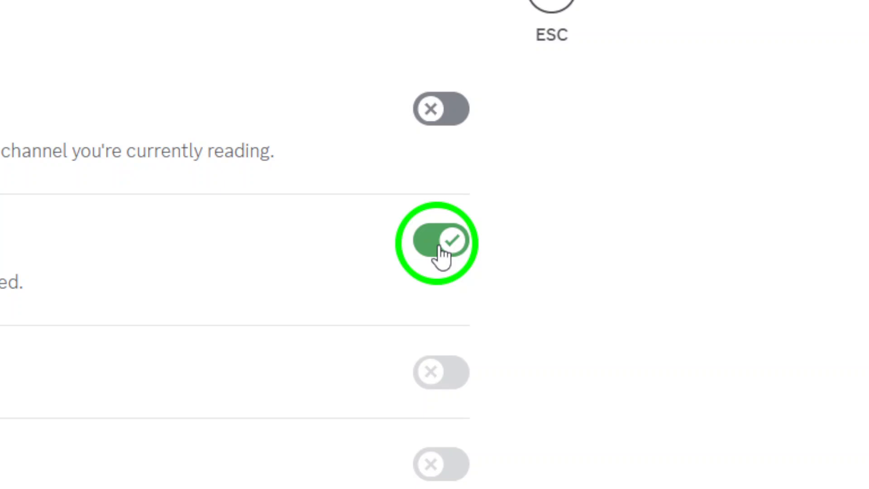
# Turn 'Disable All Notification Sounds' off again and close User Settings
pyautogui.click(439, 240)
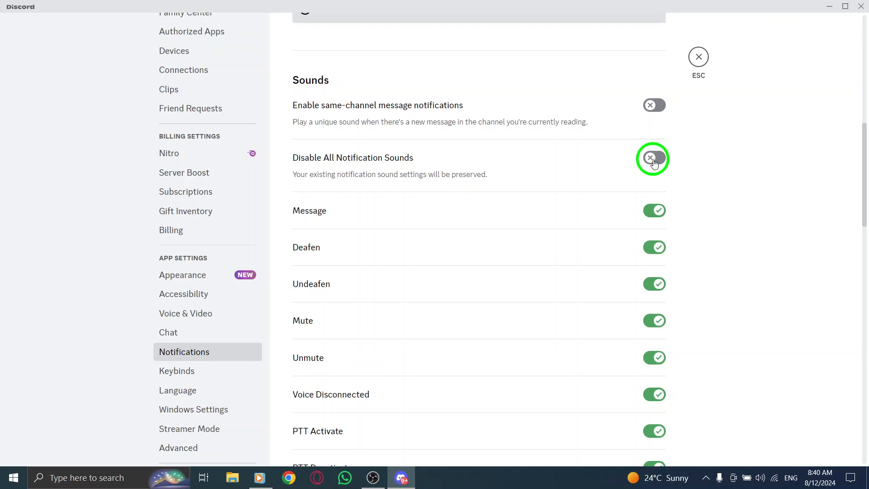
pyautogui.click(699, 57)
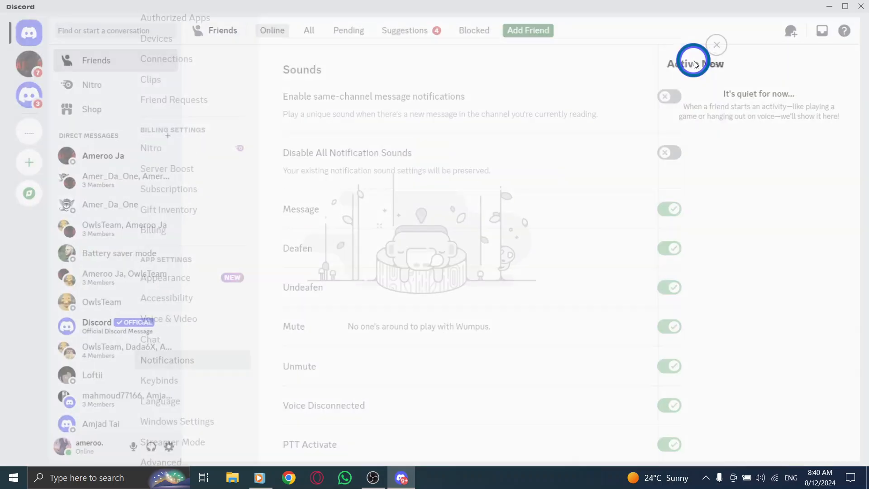